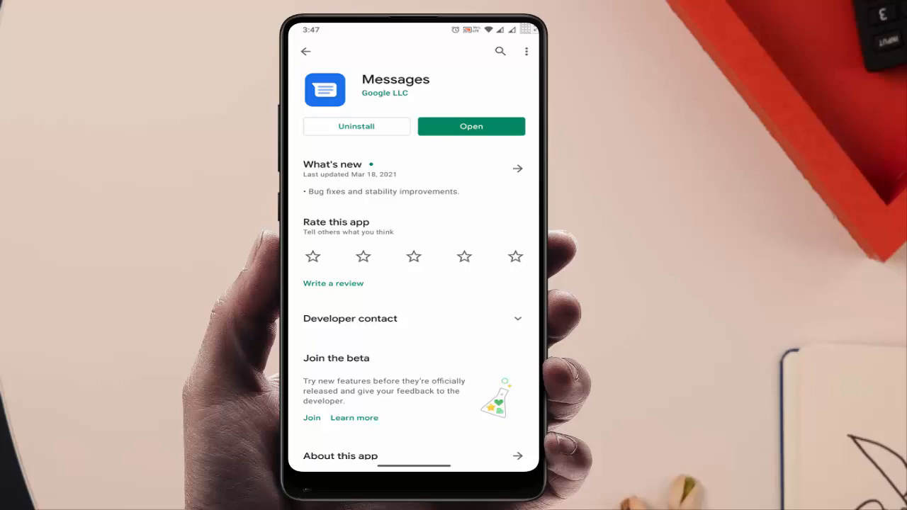
Launch Messages and bring up the conversation list's three-dot options menu with Mark all as read.
left_click(470, 126)
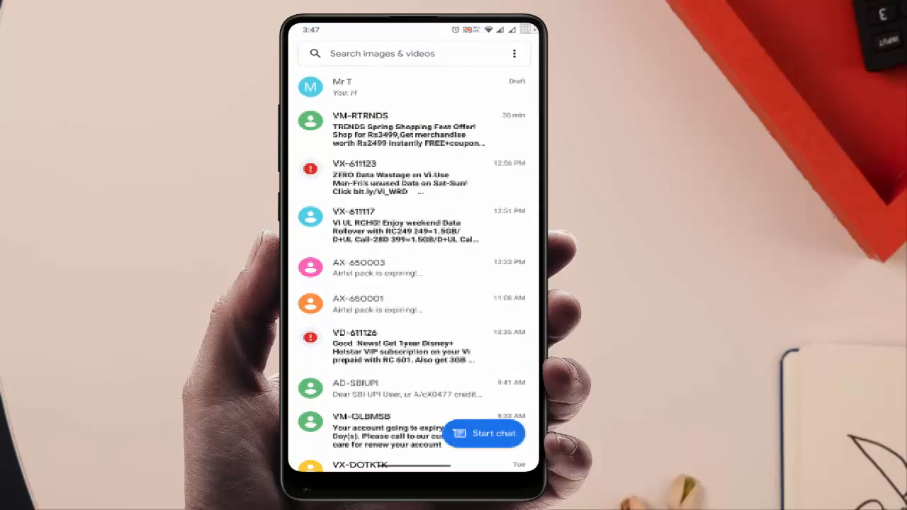
scroll("down", 3)
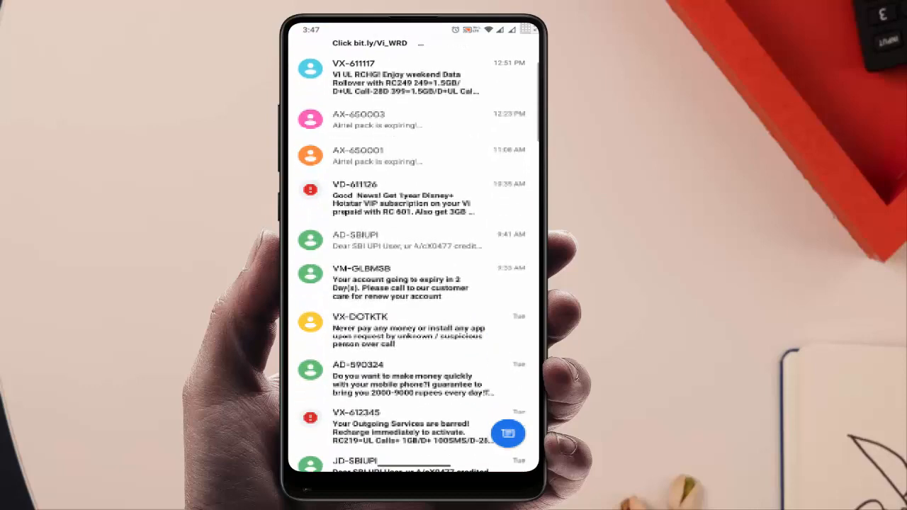
scroll("down", 3)
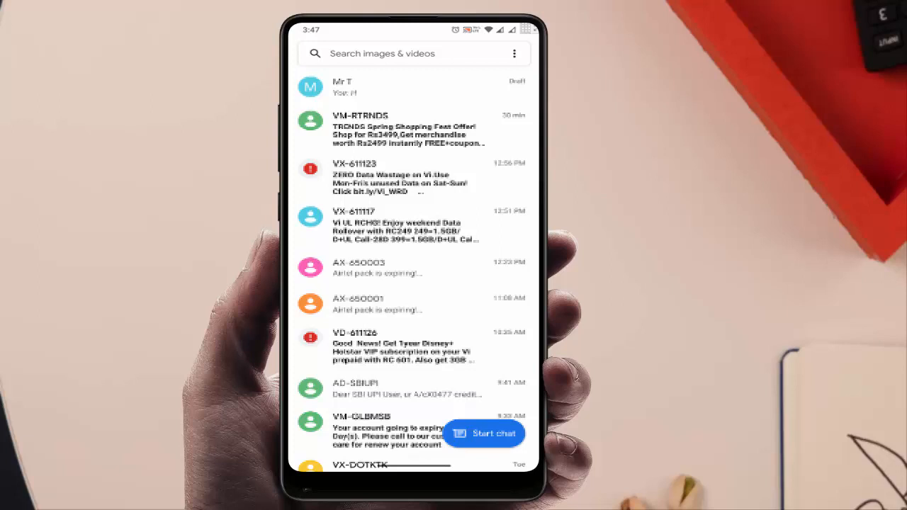
left_click(512, 54)
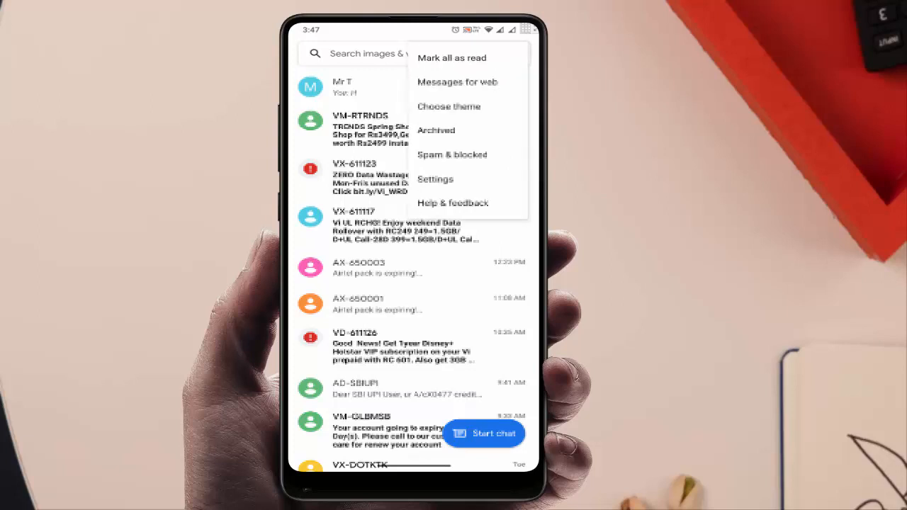